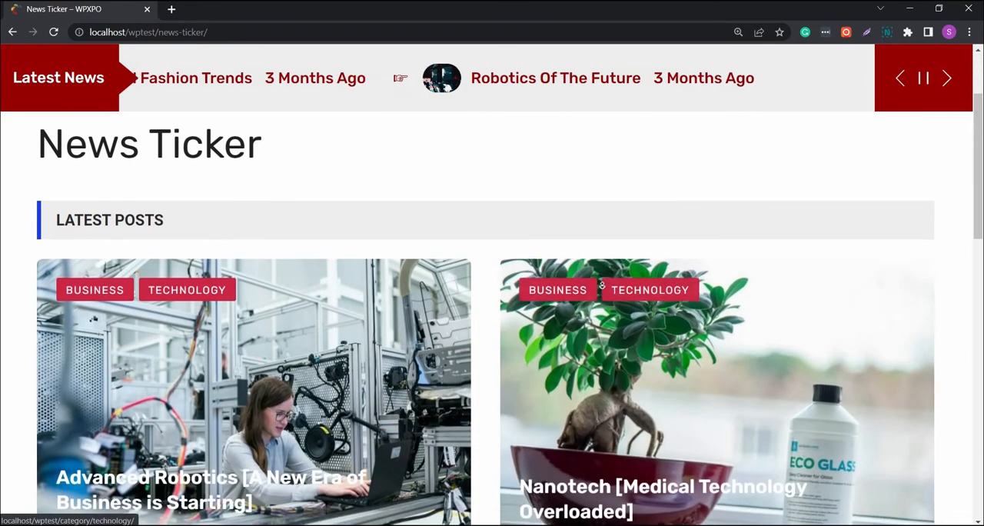
# Step: Set the ticker to Vertical type, Down direction, speed 4200 and Fade In animation
pyautogui.scroll(-3)
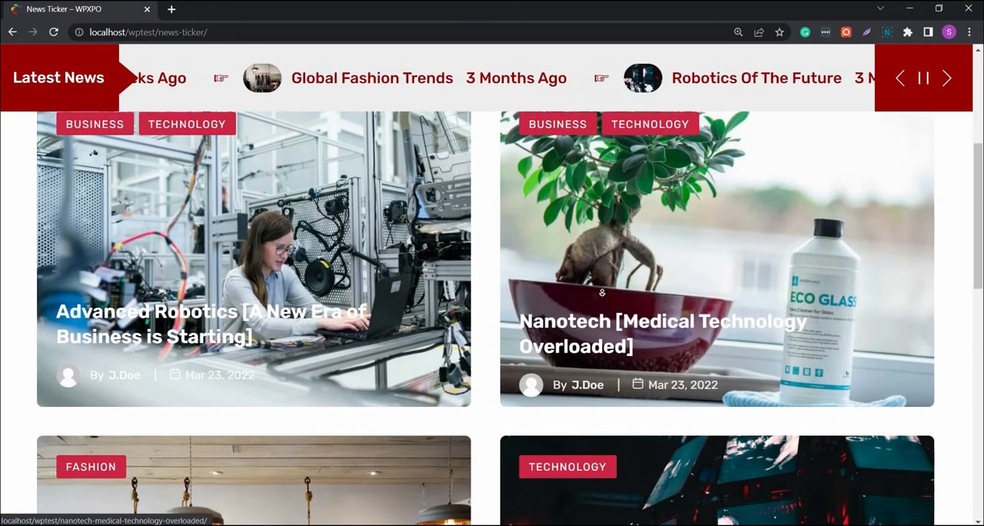
pyautogui.scroll(-3)
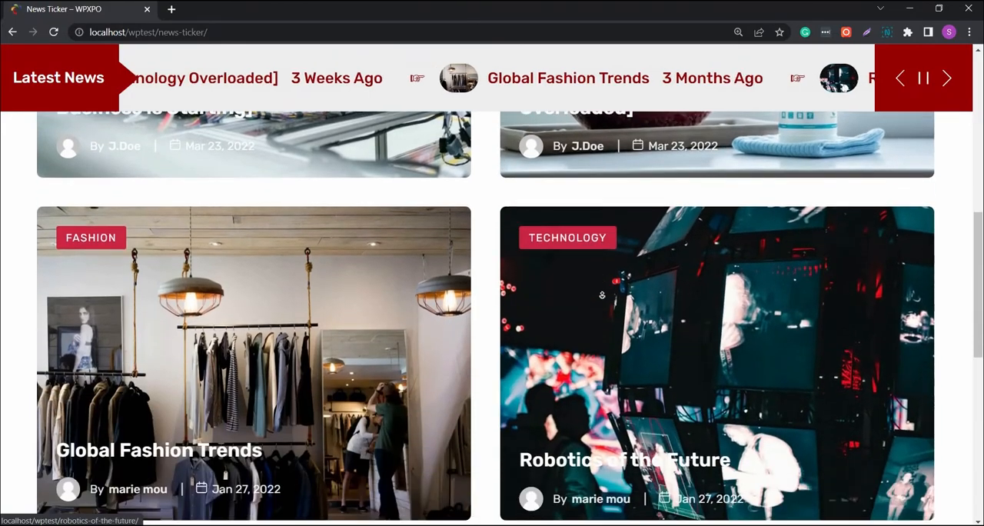
pyautogui.scroll(-3)
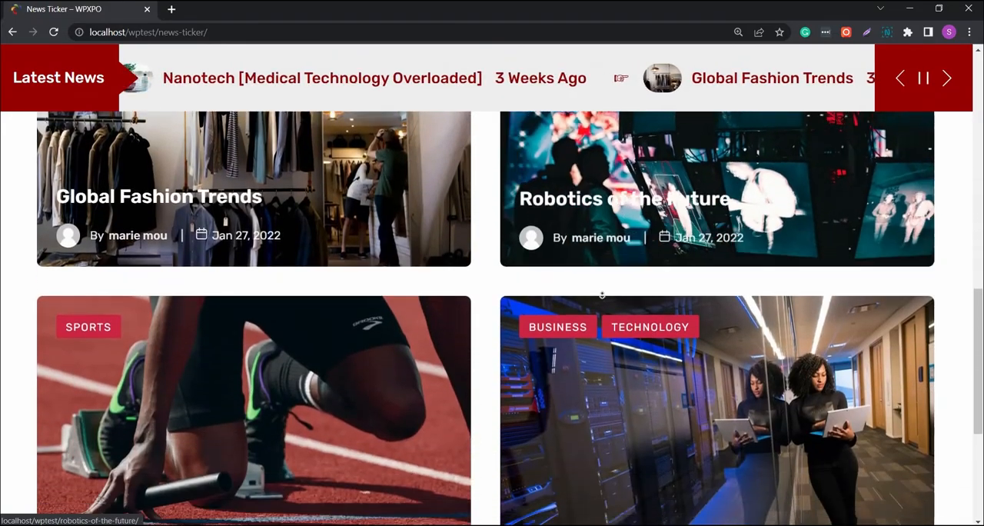
pyautogui.scroll(-3)
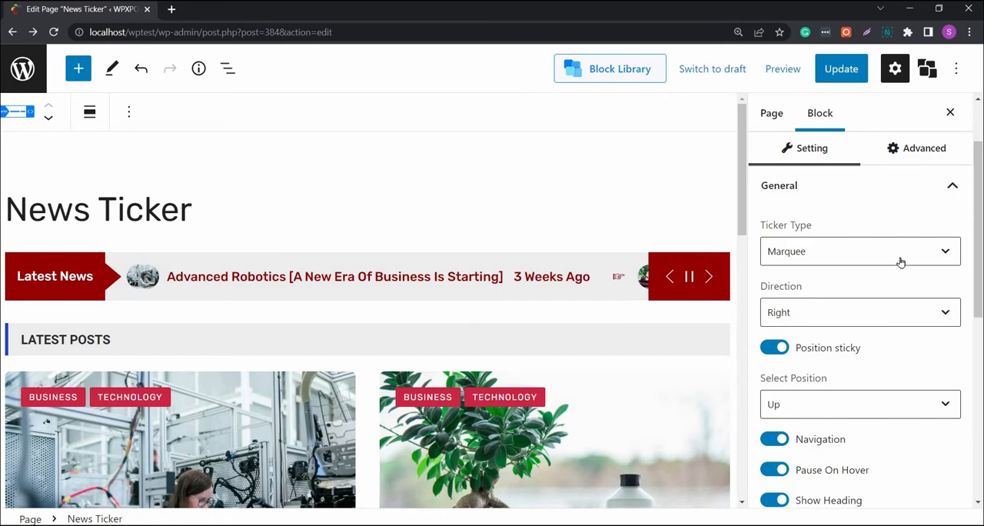
pyautogui.click(860, 251)
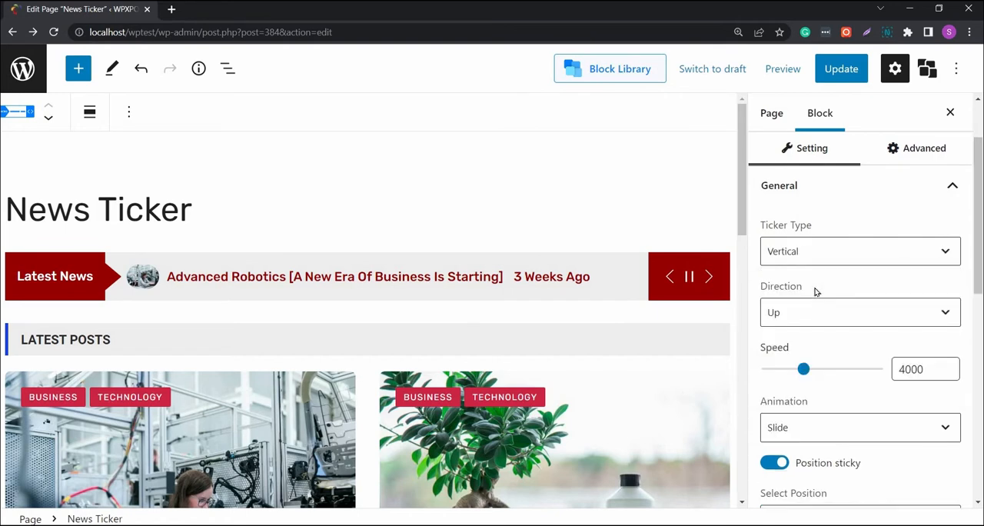
pyautogui.click(859, 311)
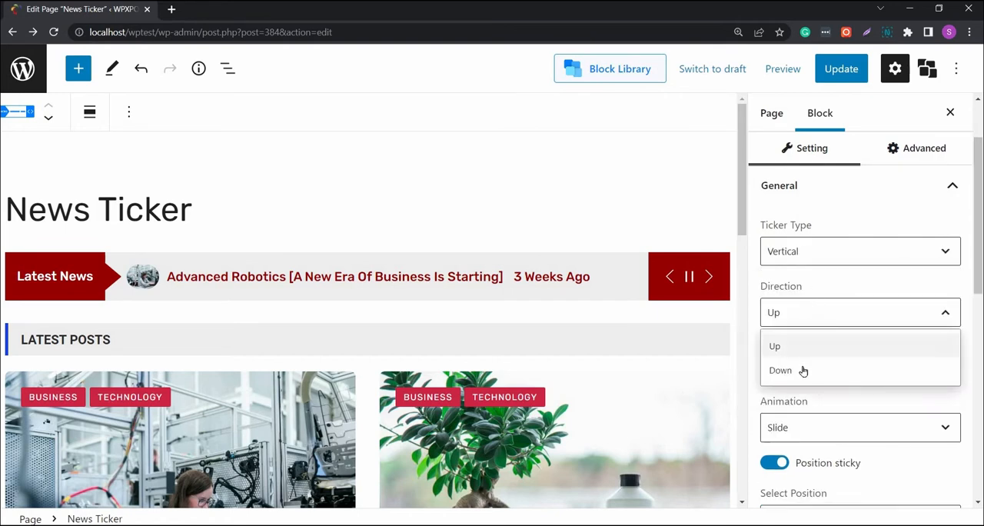
pyautogui.click(781, 369)
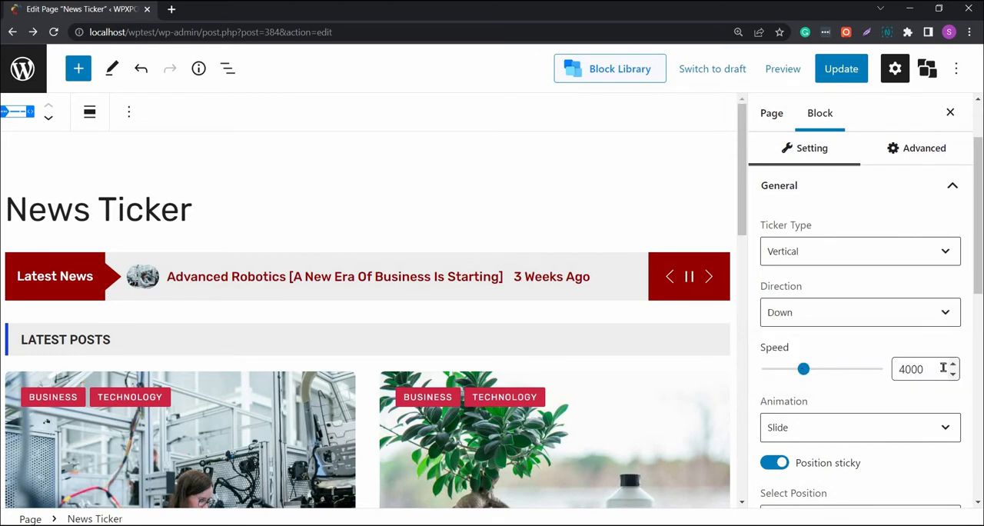
pyautogui.click(953, 364)
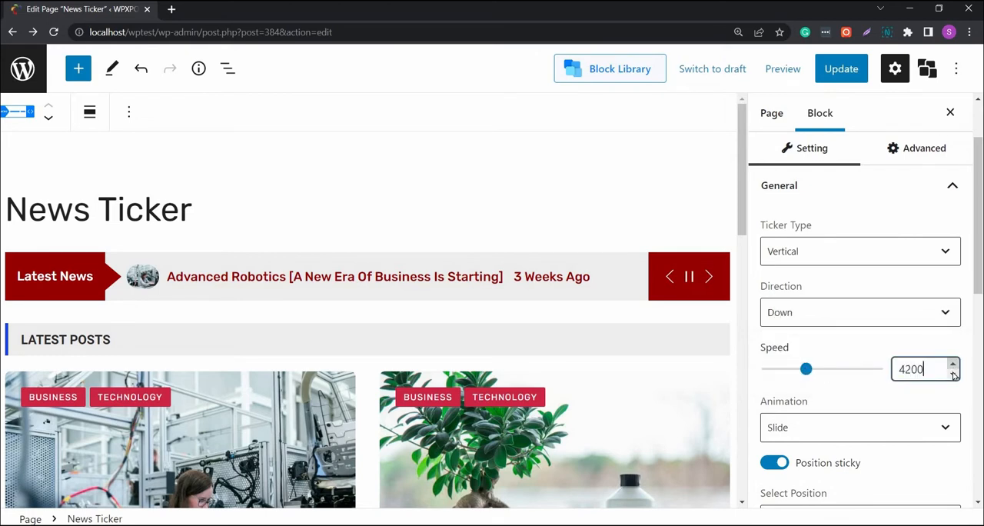
pyautogui.click(859, 427)
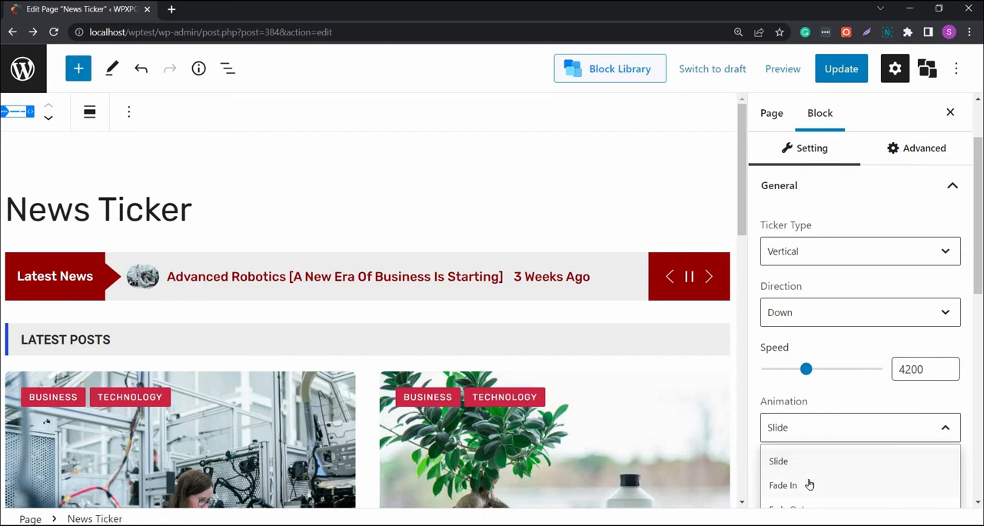
pyautogui.click(782, 484)
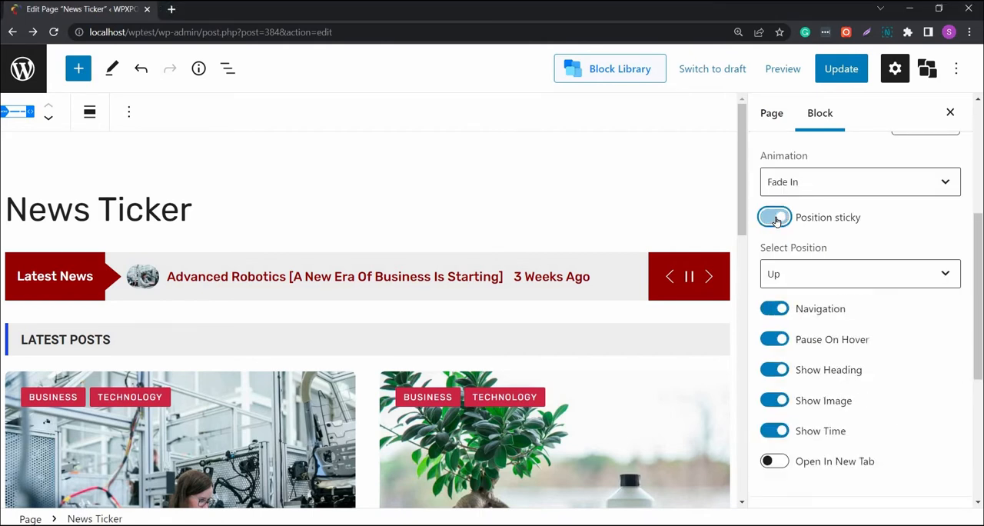
# Step: Stick the ticker to the bottom position and choose navigator Style 2
pyautogui.click(857, 274)
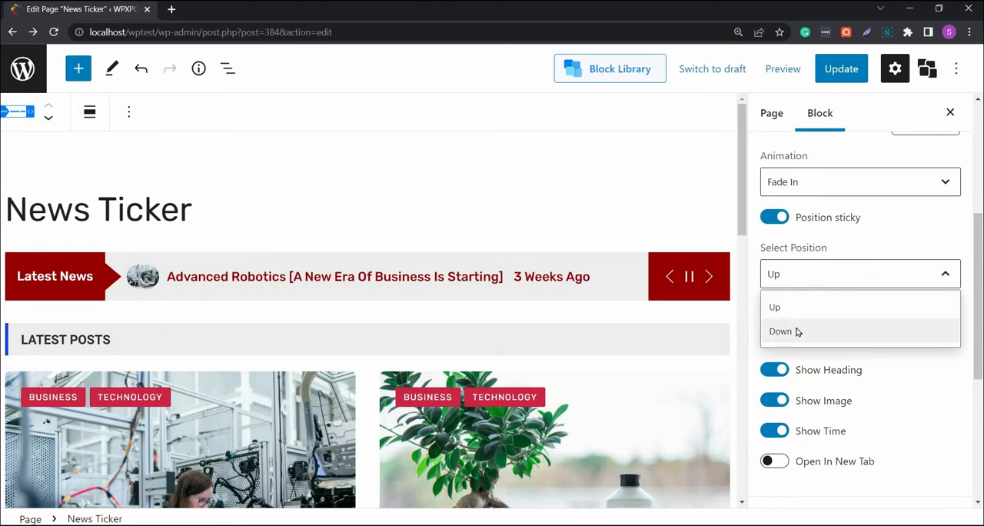
pyautogui.click(780, 331)
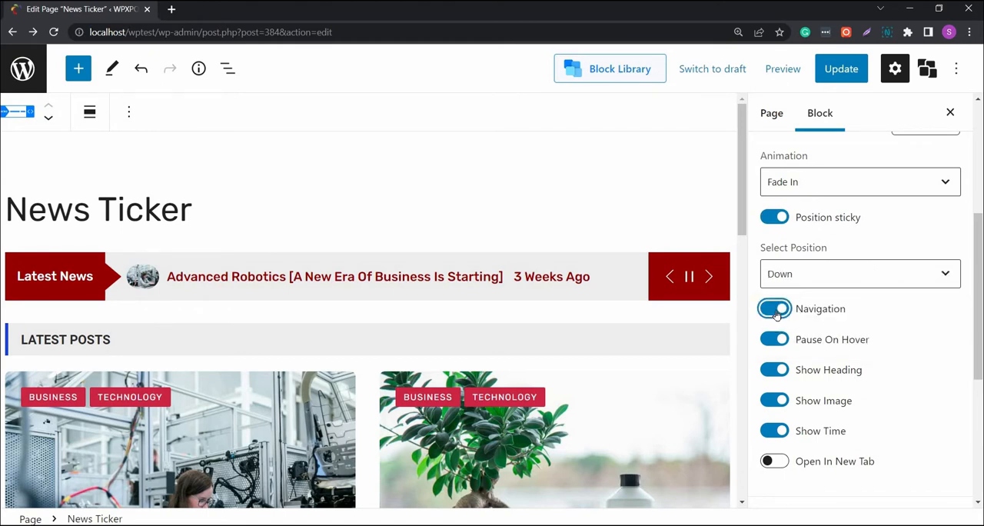
pyautogui.moveTo(774, 369)
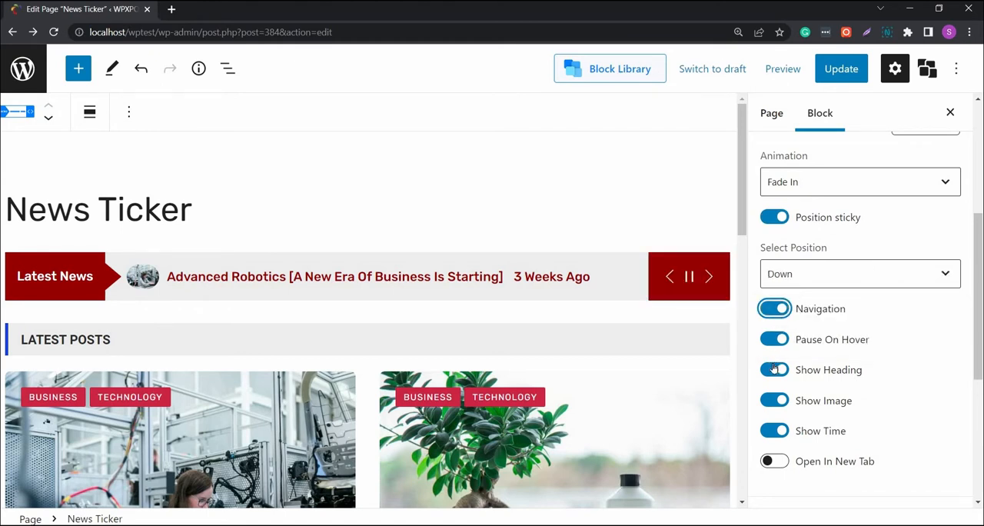
pyautogui.click(774, 369)
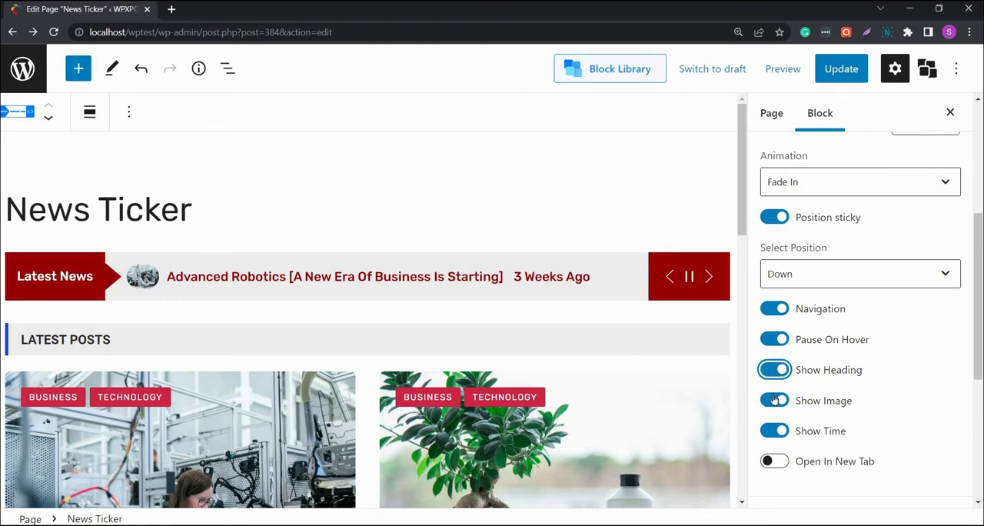
pyautogui.click(774, 399)
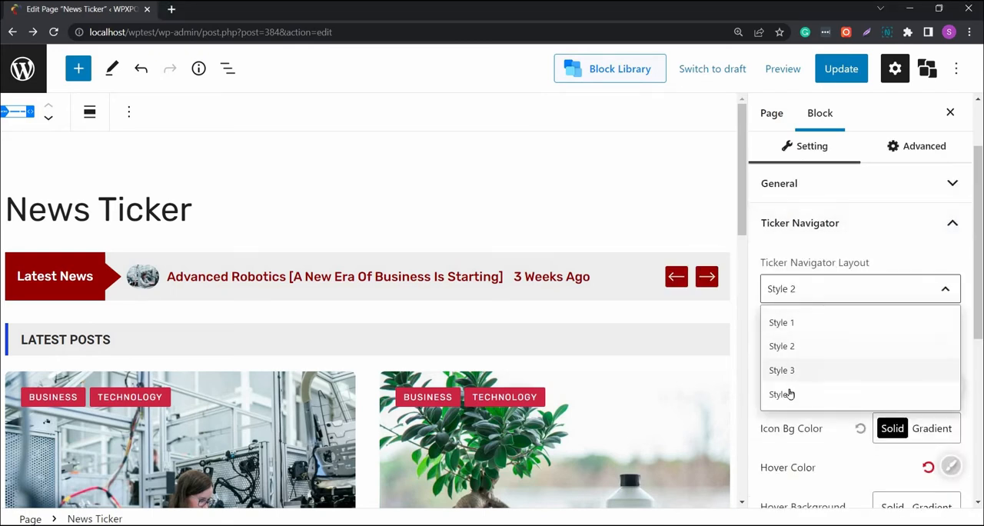
# Step: Use navigator layout Style 4 with Icon 3 arrows, keeping the pause toggle shown
pyautogui.click(781, 395)
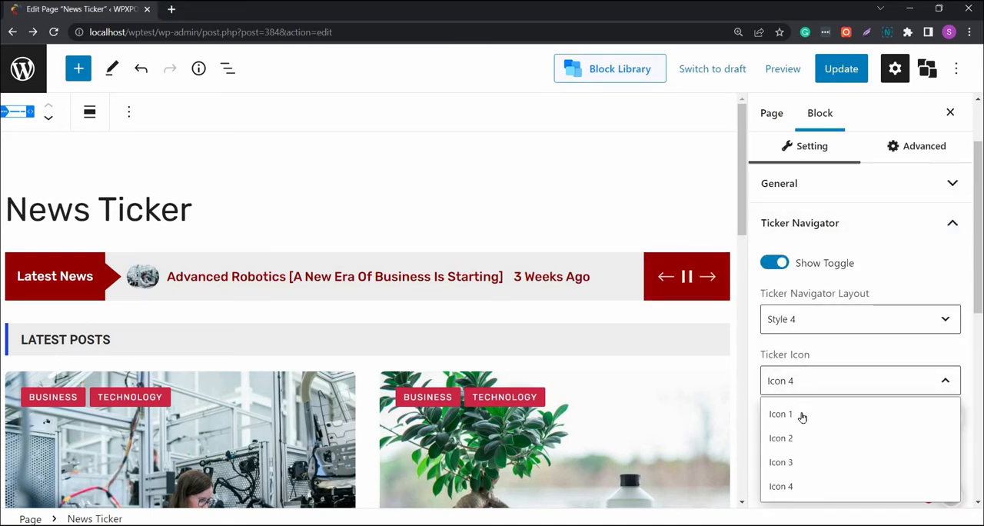
pyautogui.click(780, 462)
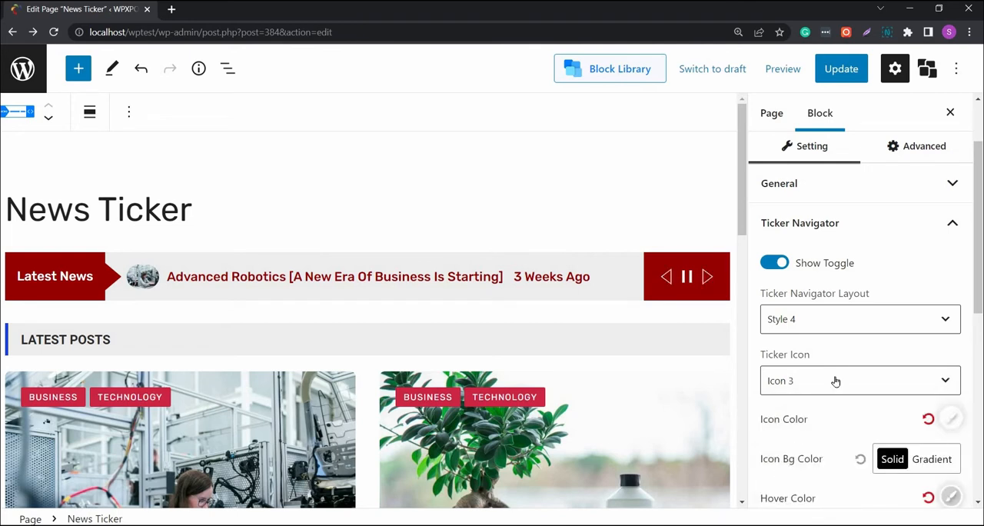
pyautogui.click(774, 262)
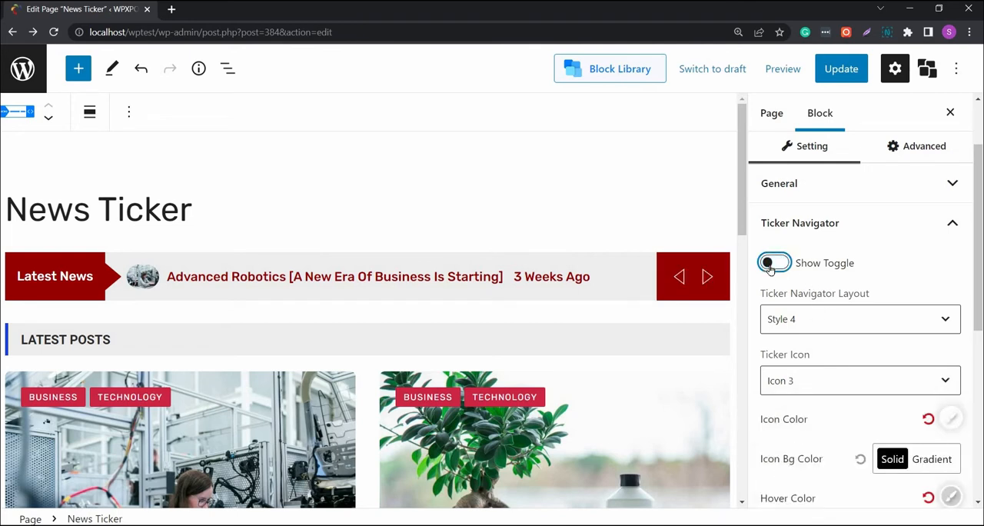
pyautogui.click(774, 262)
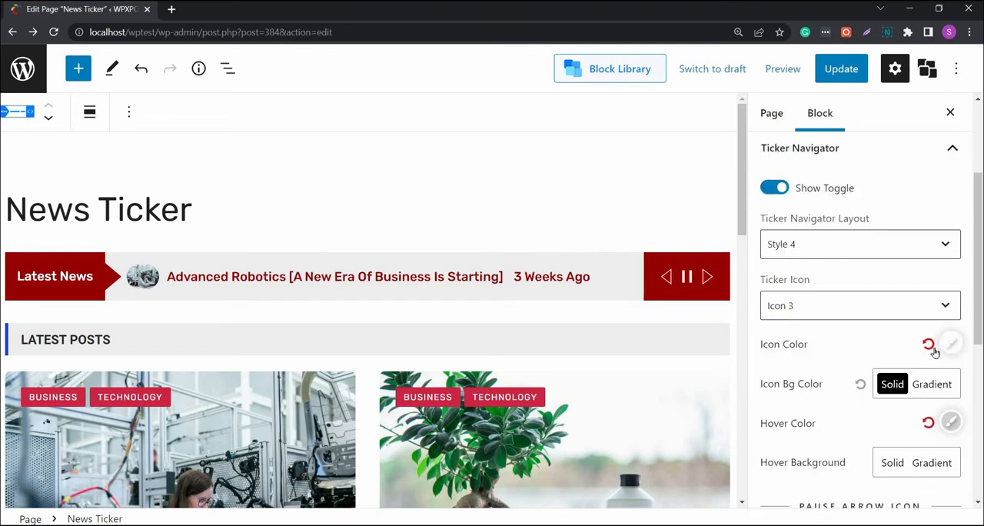
pyautogui.click(928, 343)
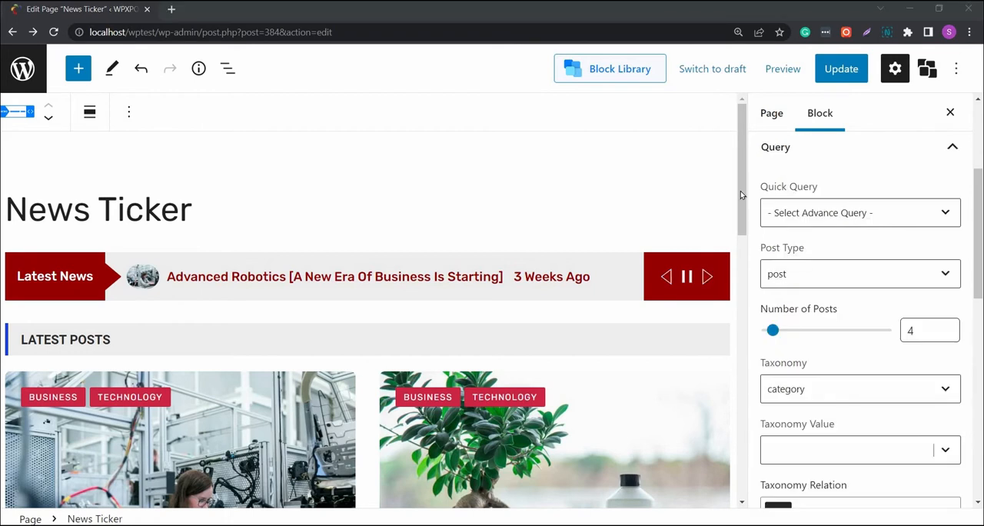
# Step: Review the Quick Query choices, leaving four posts and no quick query selected
pyautogui.click(857, 212)
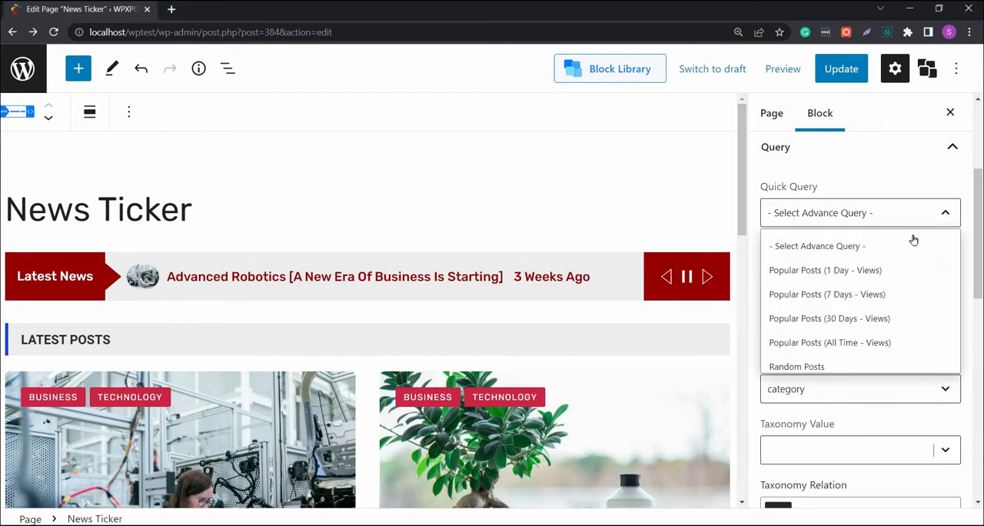
pyautogui.scroll(-3)
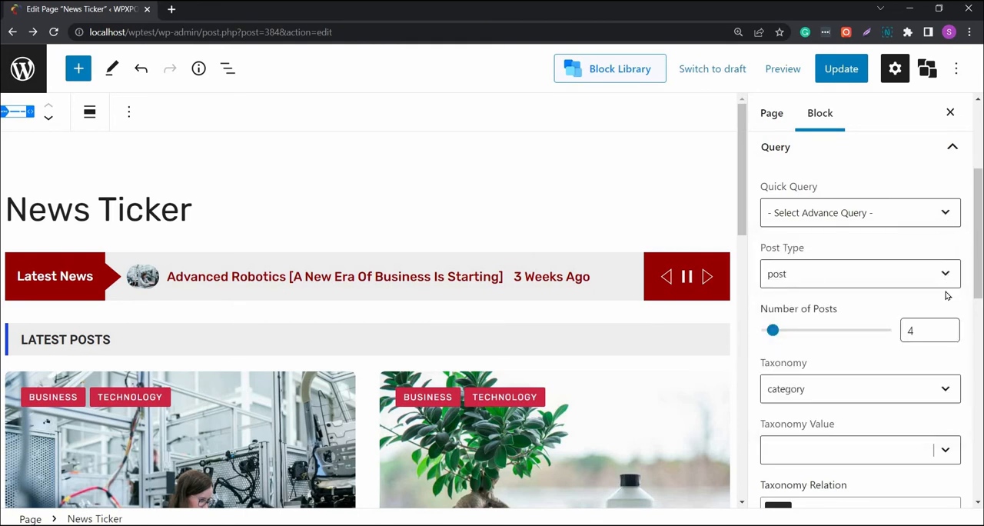
pyautogui.click(856, 389)
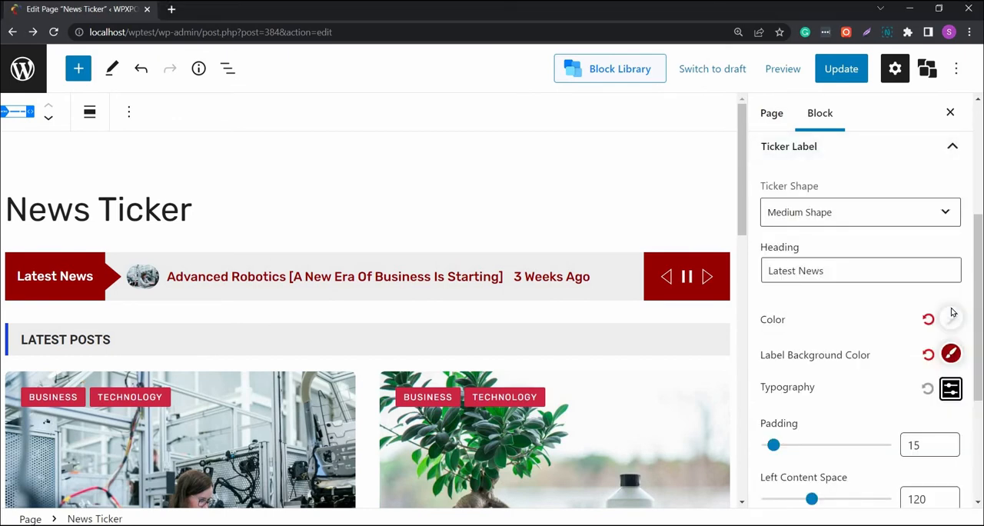
# Step: Give the label a Large Shape reading ALL LATEST, padding 19 and left content space 118
pyautogui.click(859, 212)
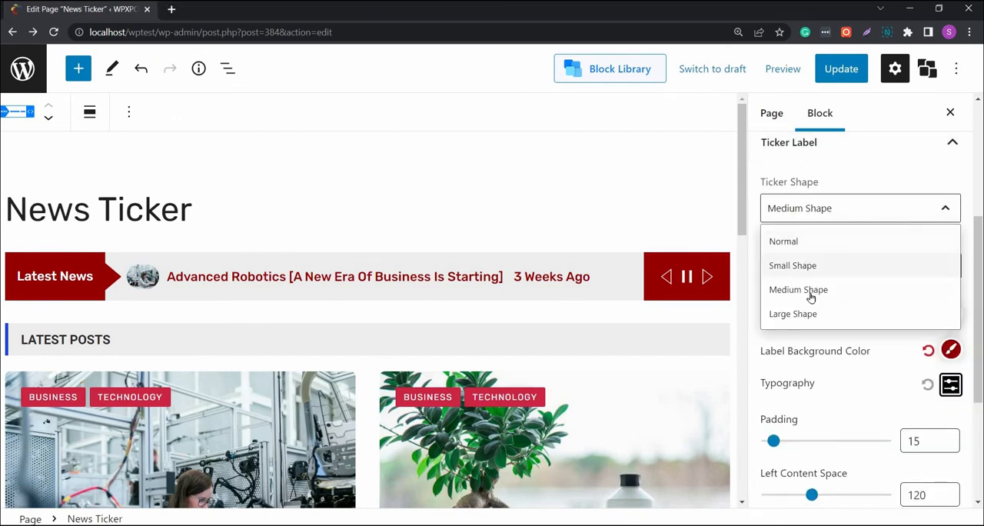
pyautogui.click(792, 314)
pyautogui.write('ALL LATEST')
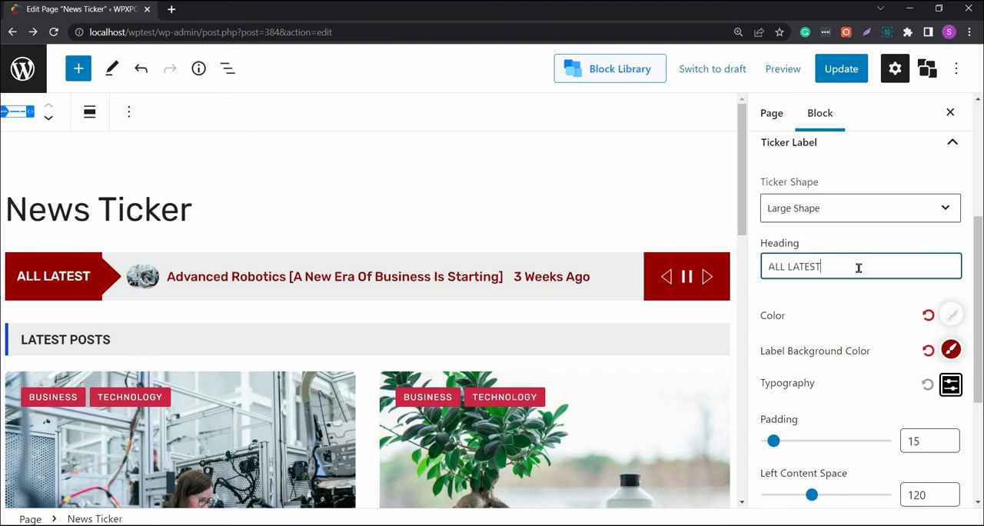
pyautogui.click(951, 436)
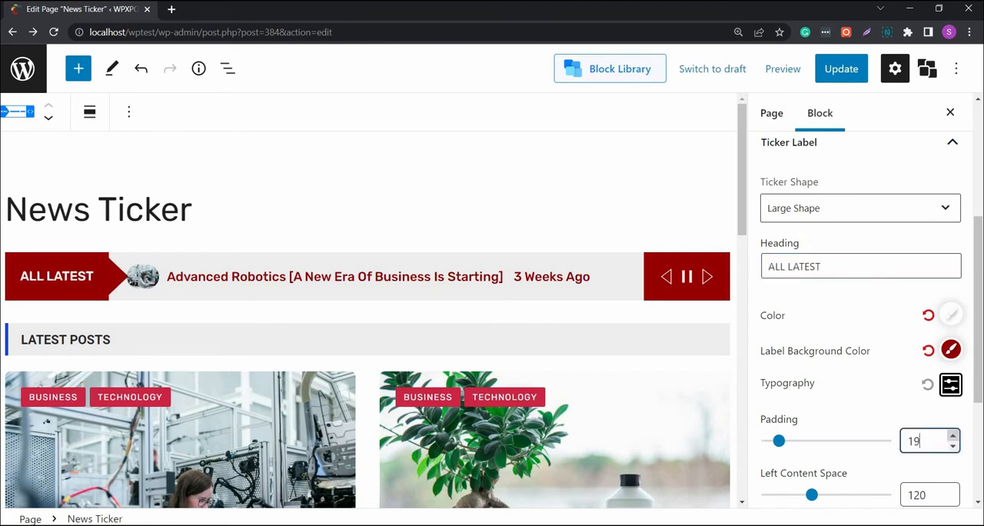
pyautogui.click(951, 499)
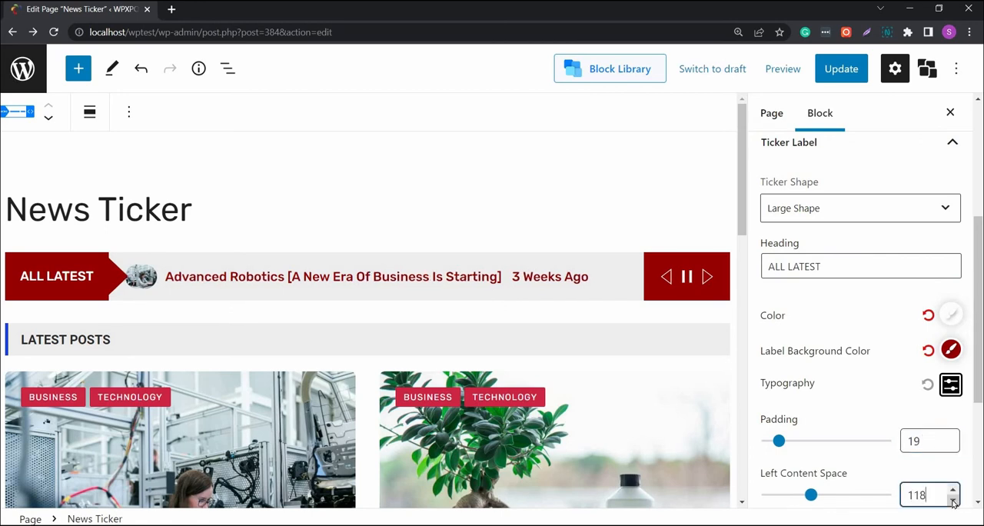
pyautogui.click(951, 500)
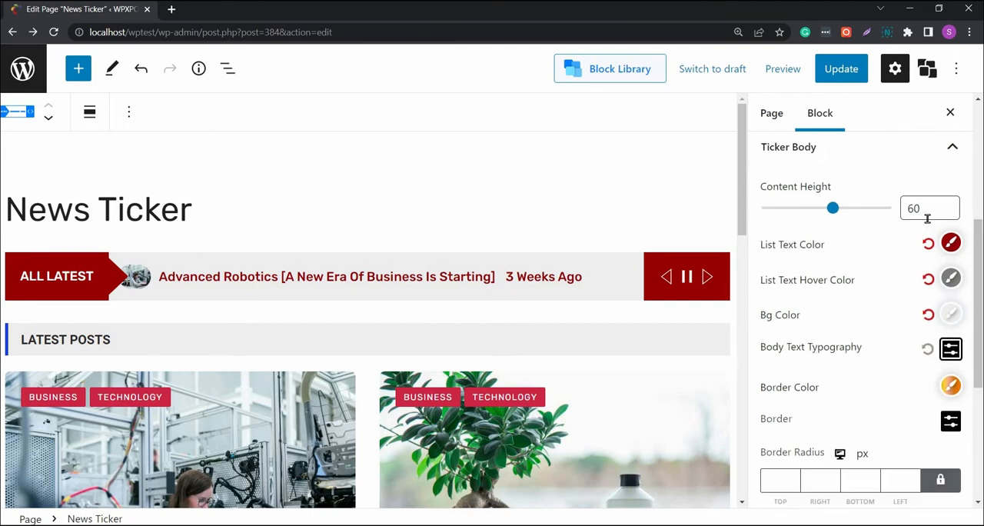
# Step: Reduce the ticker body content height from 60 to 48
pyautogui.click(952, 212)
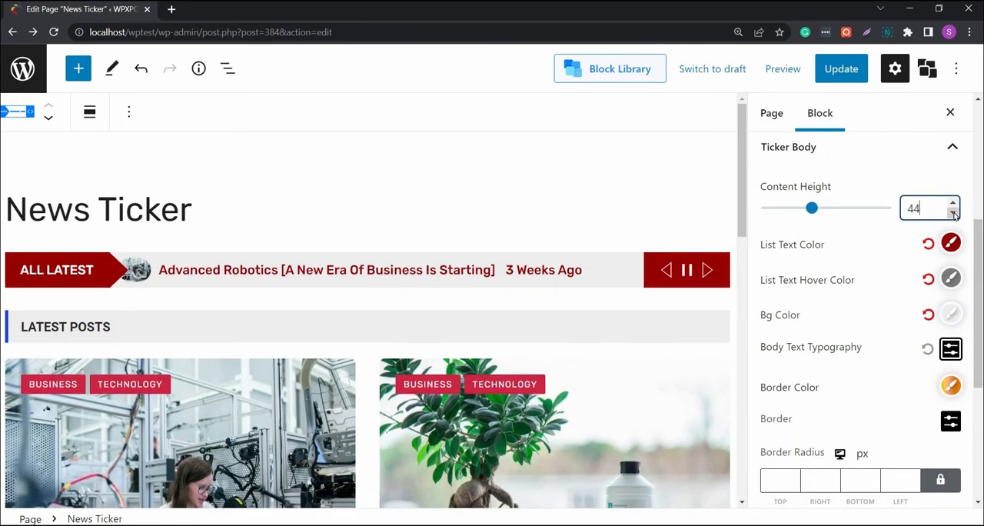
pyautogui.click(952, 204)
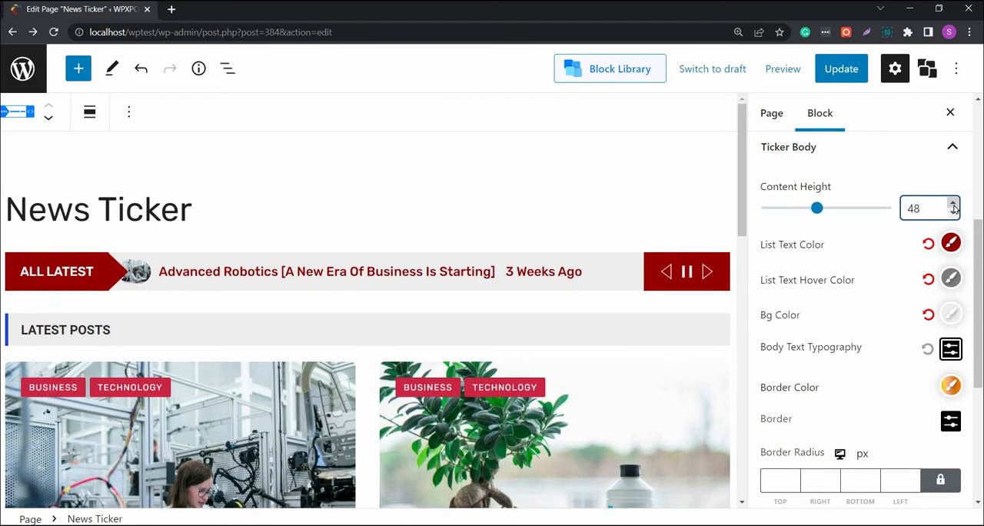
pyautogui.click(951, 349)
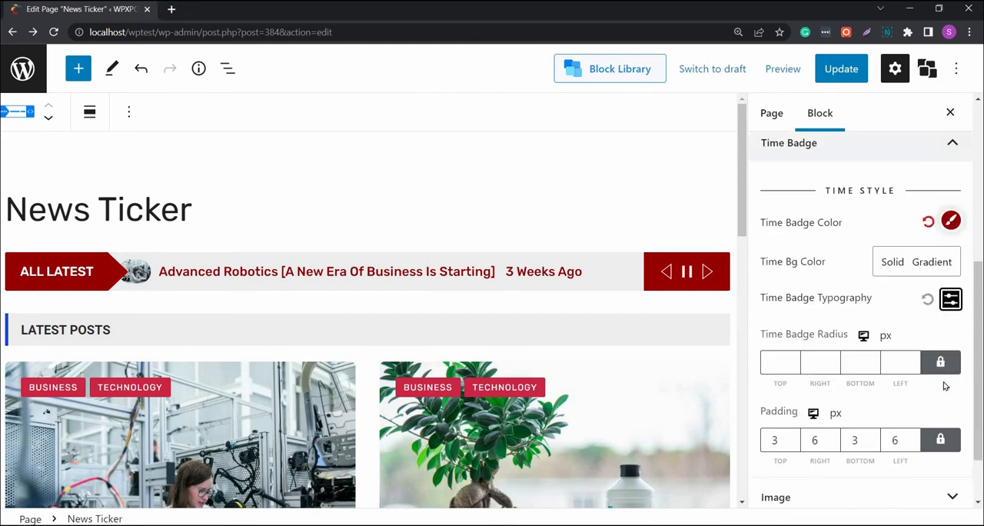
# Step: Give the time badges a solid dark background with a 4 px radius
pyautogui.click(892, 262)
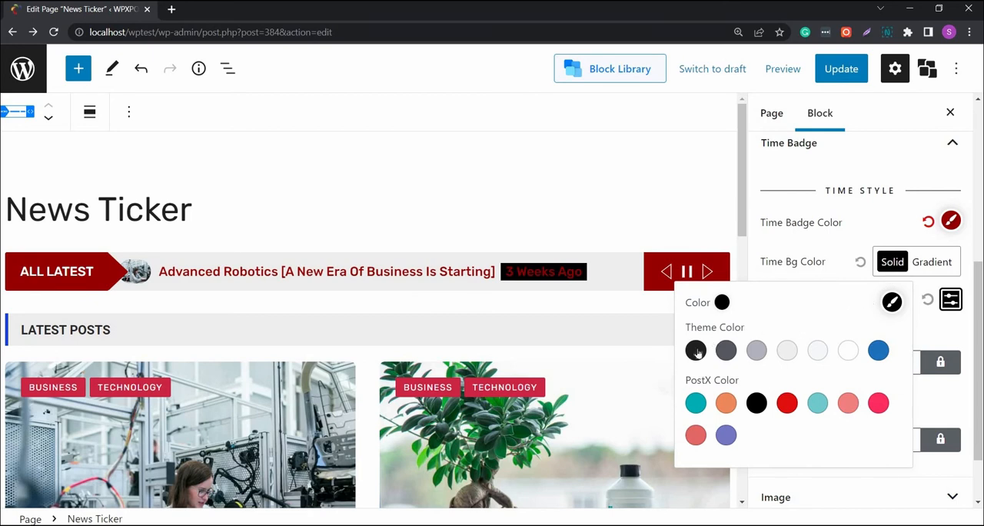
pyautogui.click(696, 350)
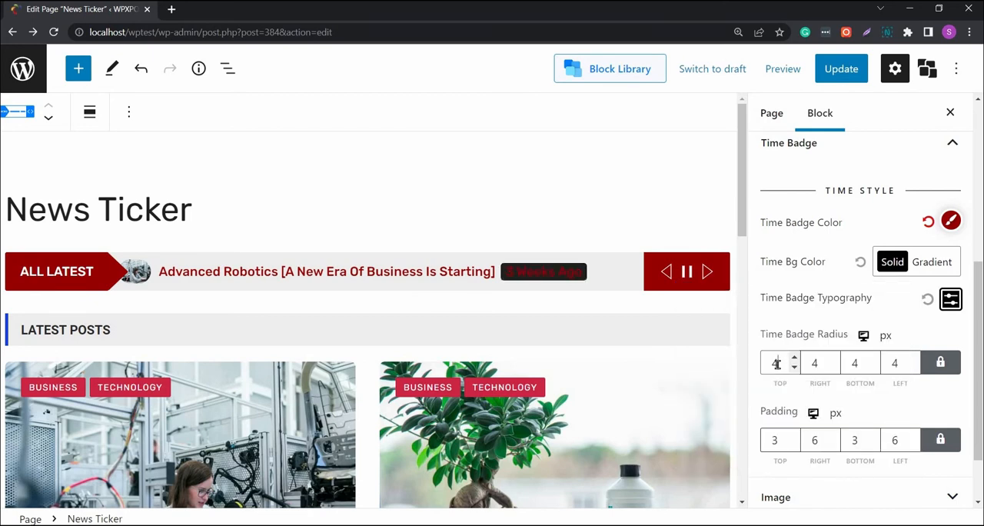
pyautogui.click(951, 222)
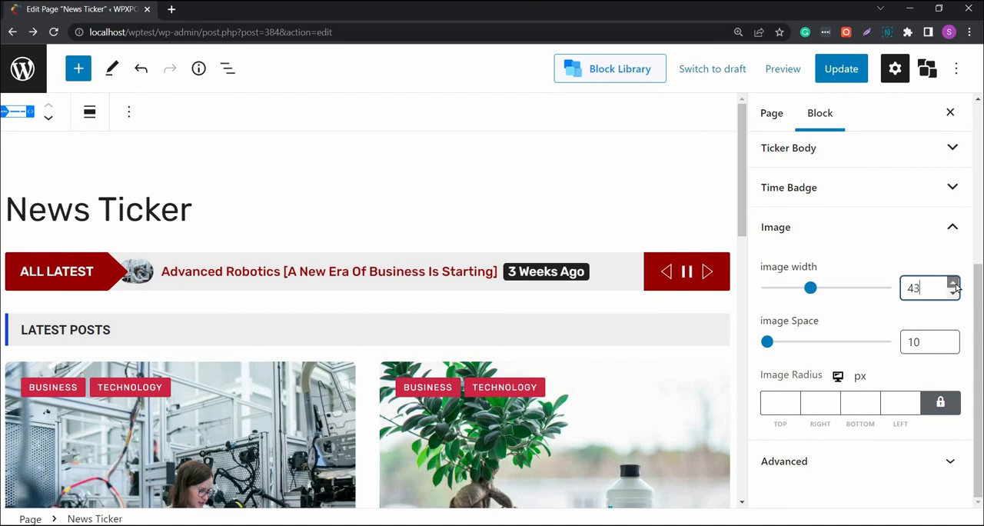
# Step: Raise the image width to 45 and the image space to 24
pyautogui.click(953, 283)
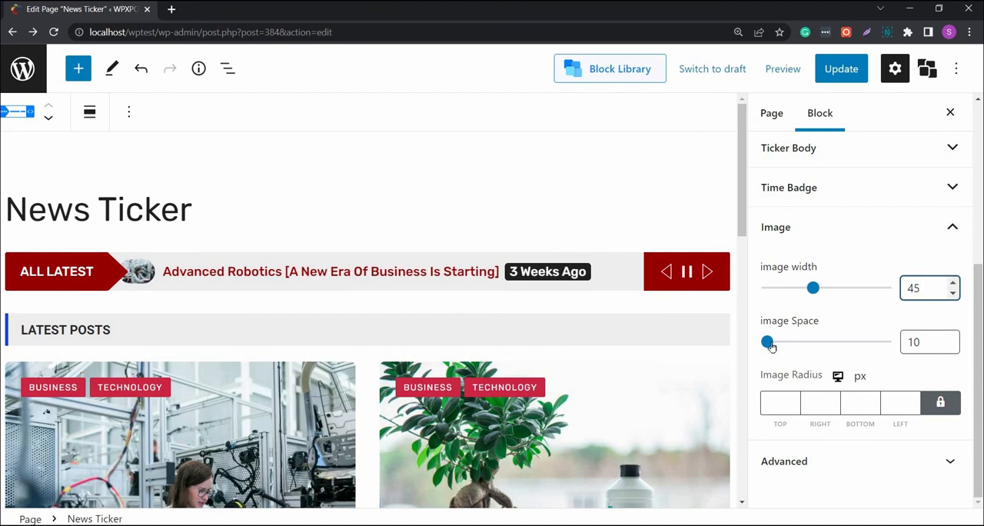
pyautogui.moveTo(766, 341); pyautogui.dragTo(784, 342)
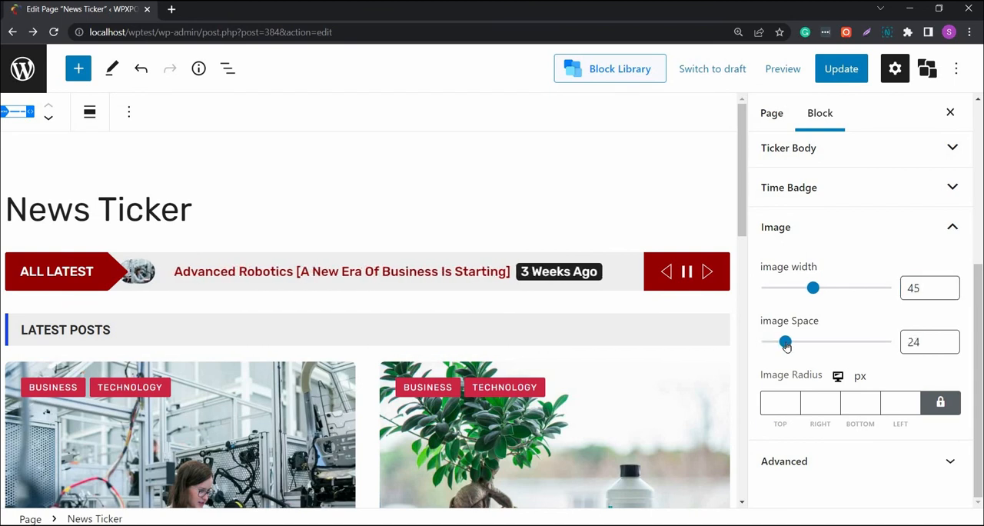